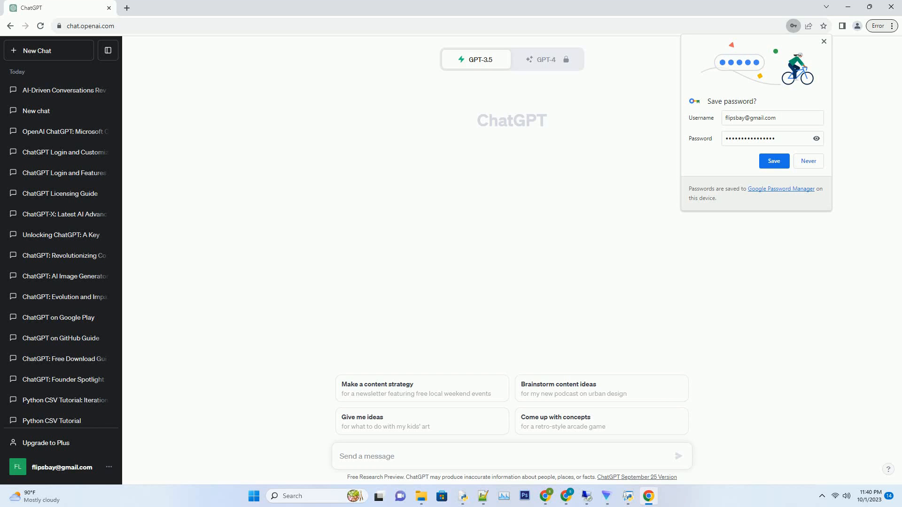
# - Type a prompt requesting an SEO-friendly, 2000+ word, active-voice blog post on ChatGPT dialogue optimization
pyautogui.write('Create a SEO friendly blog post about openai chatgpt optimizing language models for dialogue Use active voice. Write over 2000 words. Add very creati')
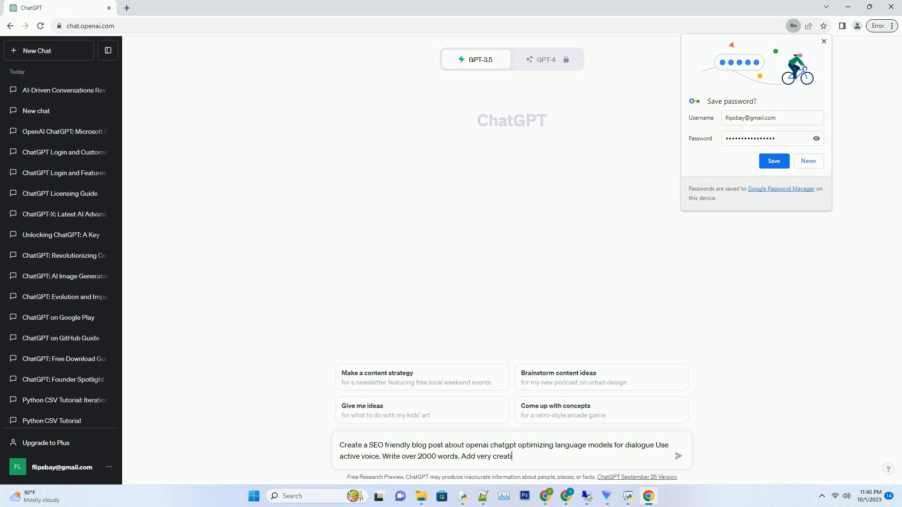
# - Send the prompt and follow the generated 'Unlocking the Power of Natural Conversations' article
pyautogui.click(678, 456)
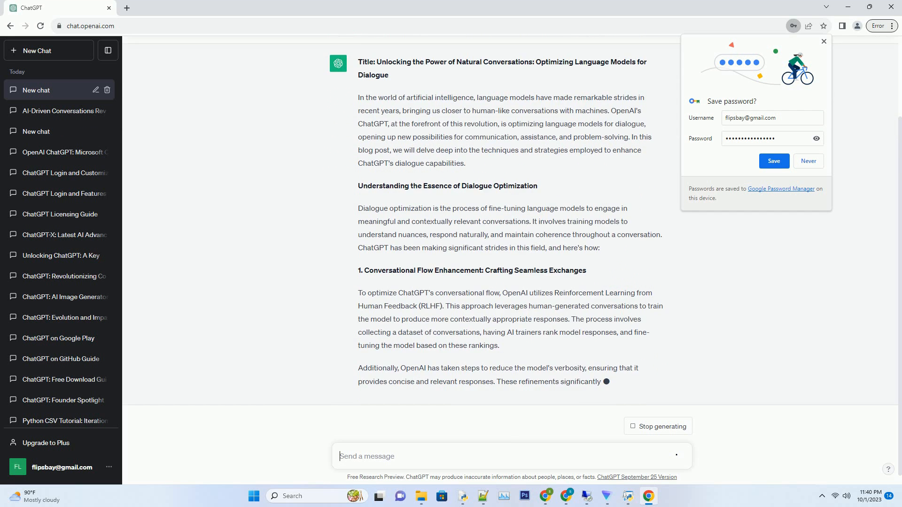
pyautogui.scroll(-3)
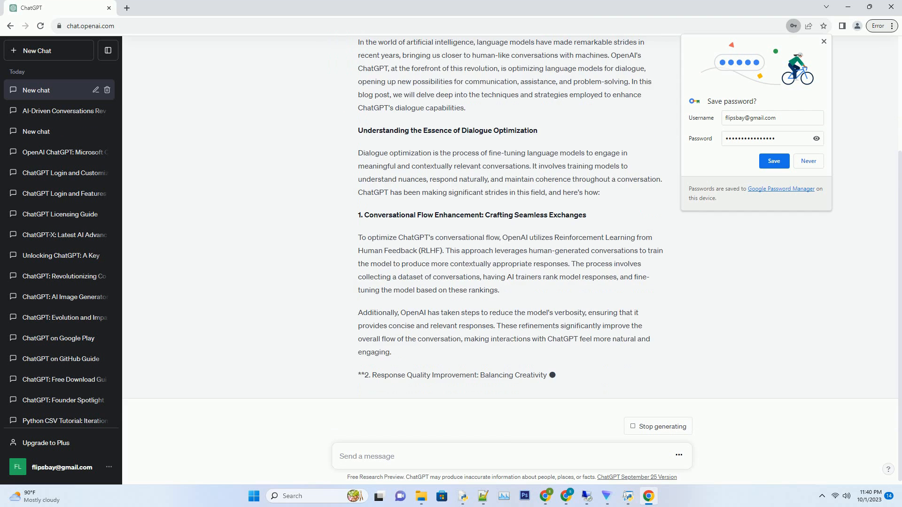